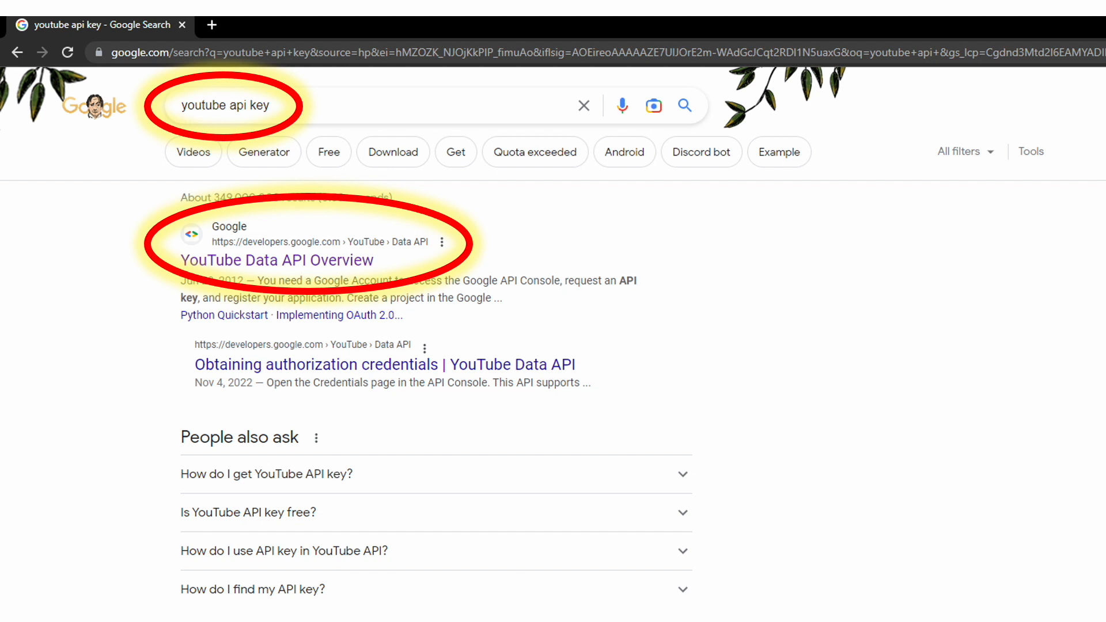
- Open the YouTube Data API Overview result from the 'youtube api key' search
{"action": "left_click", "coordinate": [276, 261]}
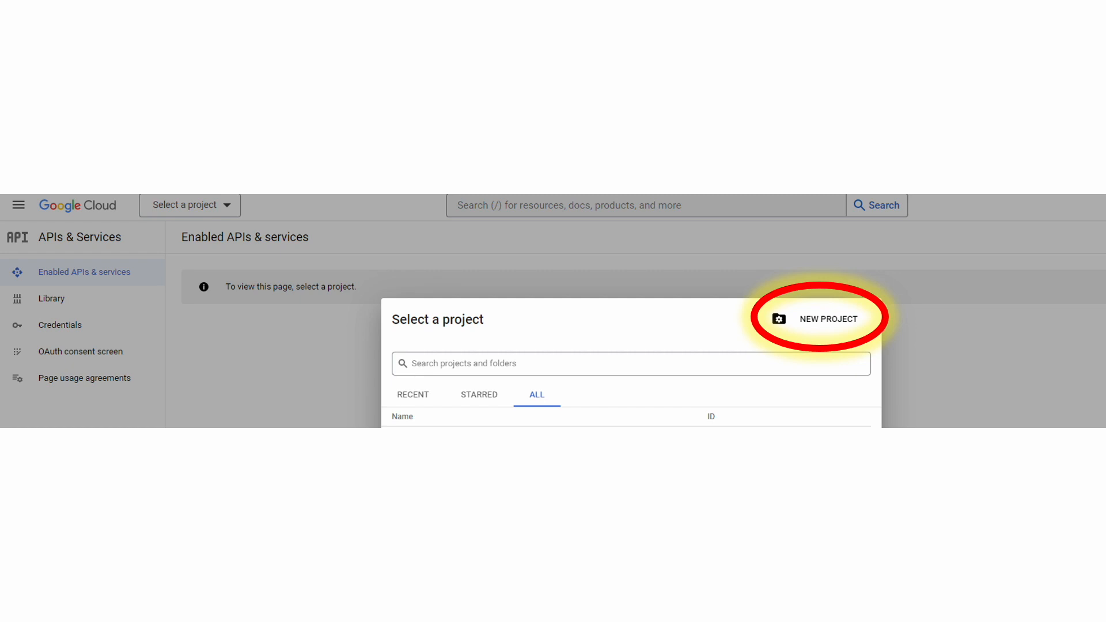
- Create a new project named 'For EmbedPlus Plugin' with no organization
{"action": "left_click", "coordinate": [820, 318]}
{"action": "type", "text": "For EmbedPlus Plugin"}
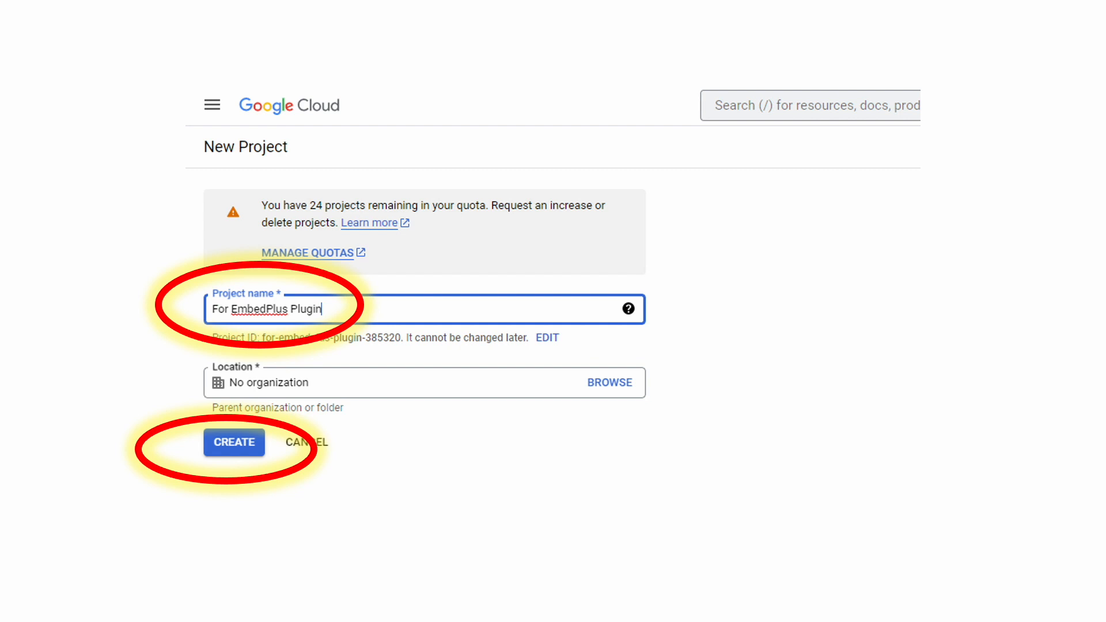
{"action": "left_click", "coordinate": [234, 442]}
{"action": "type", "text": "youtube data api v3"}
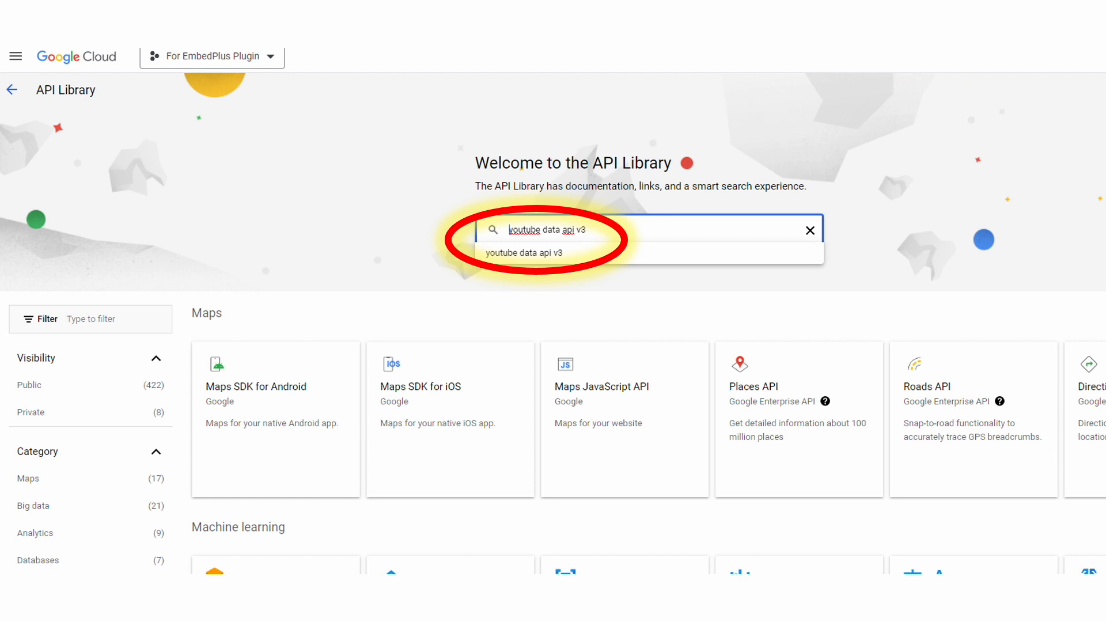
- Search the API Library for 'youtube data api v3'
{"action": "key", "text": "Enter"}
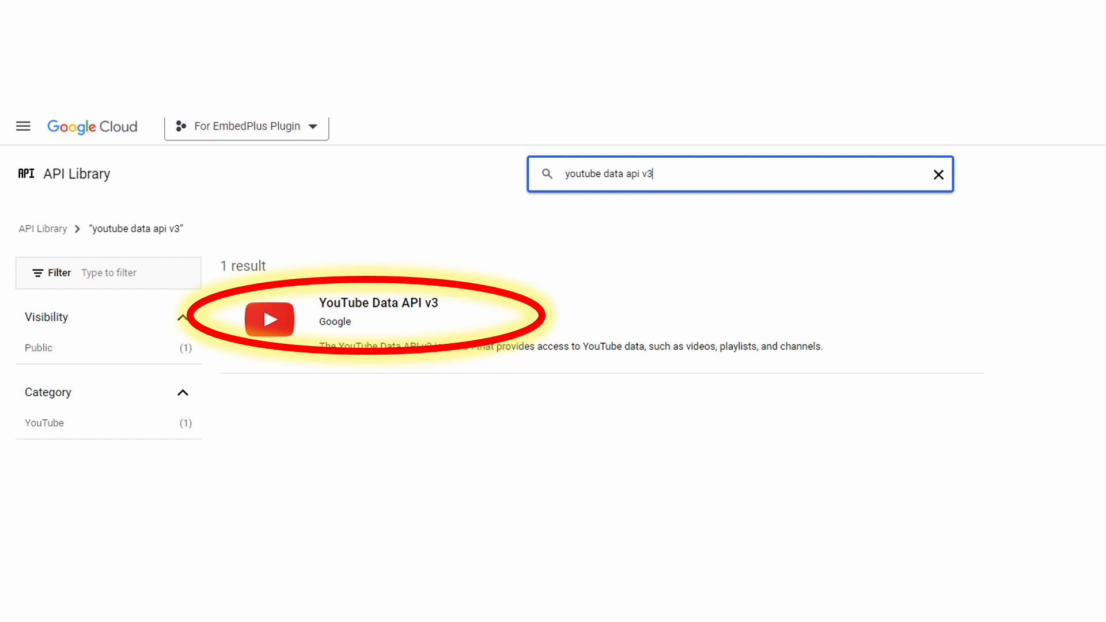
- Enable YouTube Data API v3 from its product details page
{"action": "left_click", "coordinate": [378, 303]}
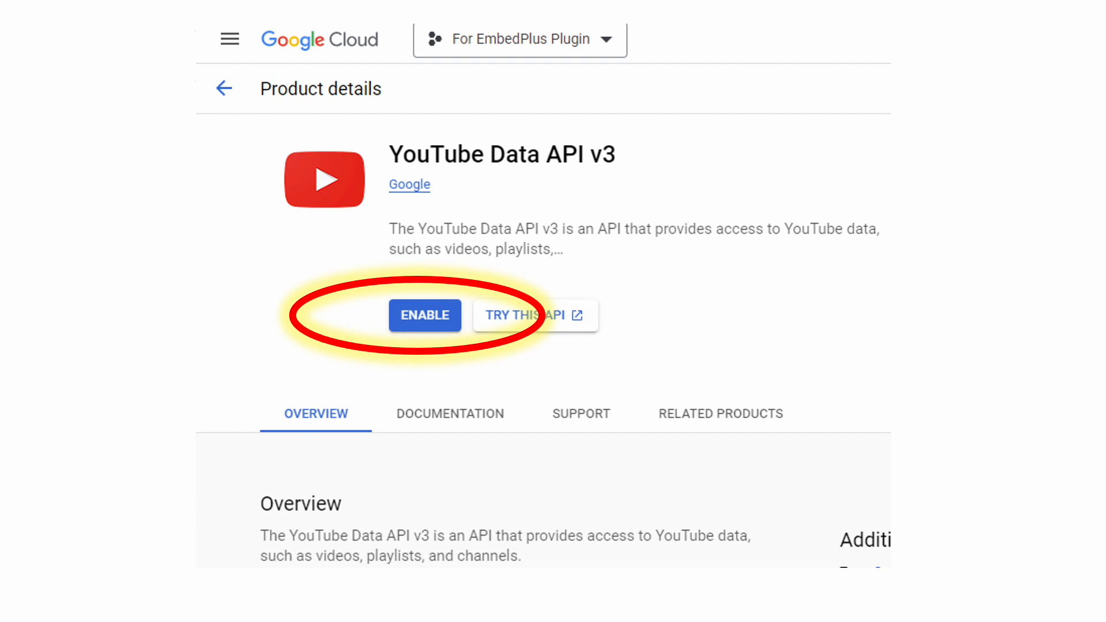
{"action": "left_click", "coordinate": [424, 315]}
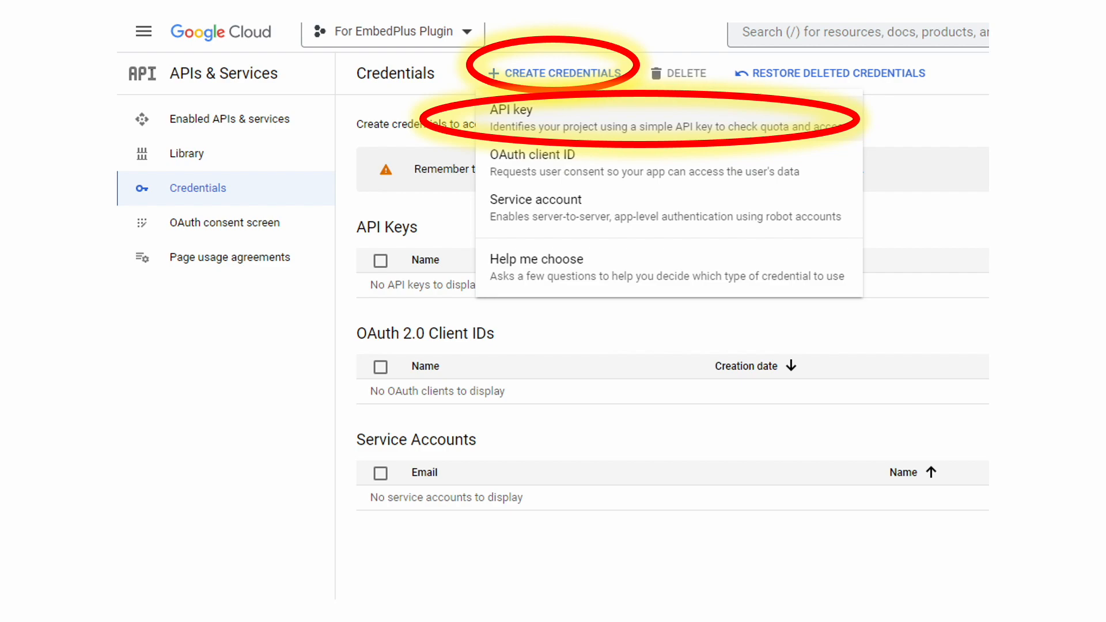
- Create an API key and dismiss the unrestricted-key notice
{"action": "left_click", "coordinate": [510, 110]}
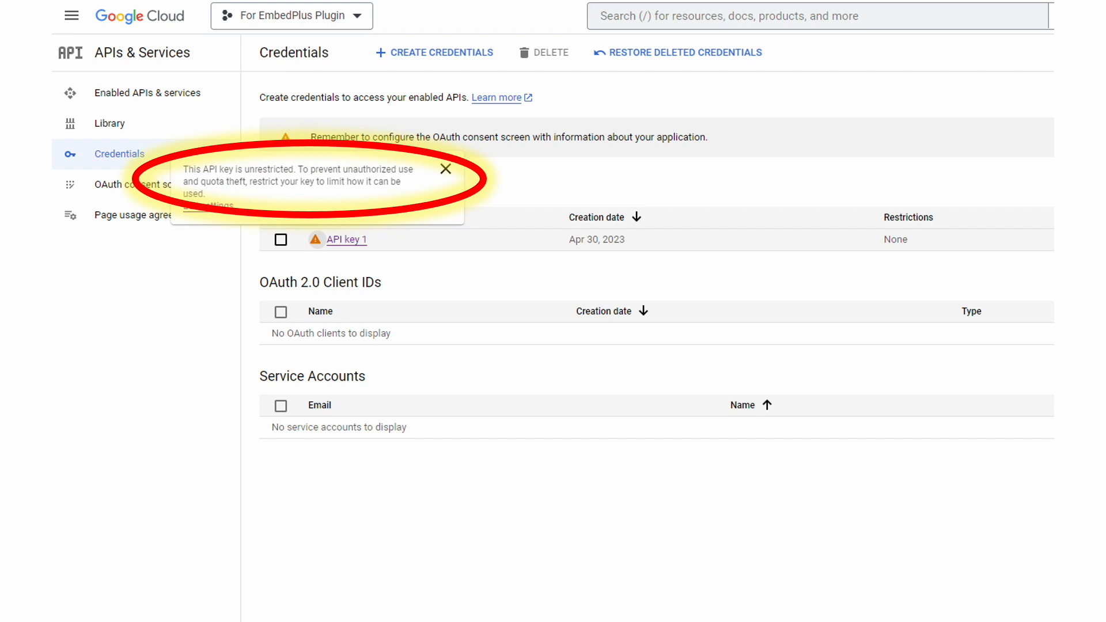
{"action": "left_click", "coordinate": [445, 169]}
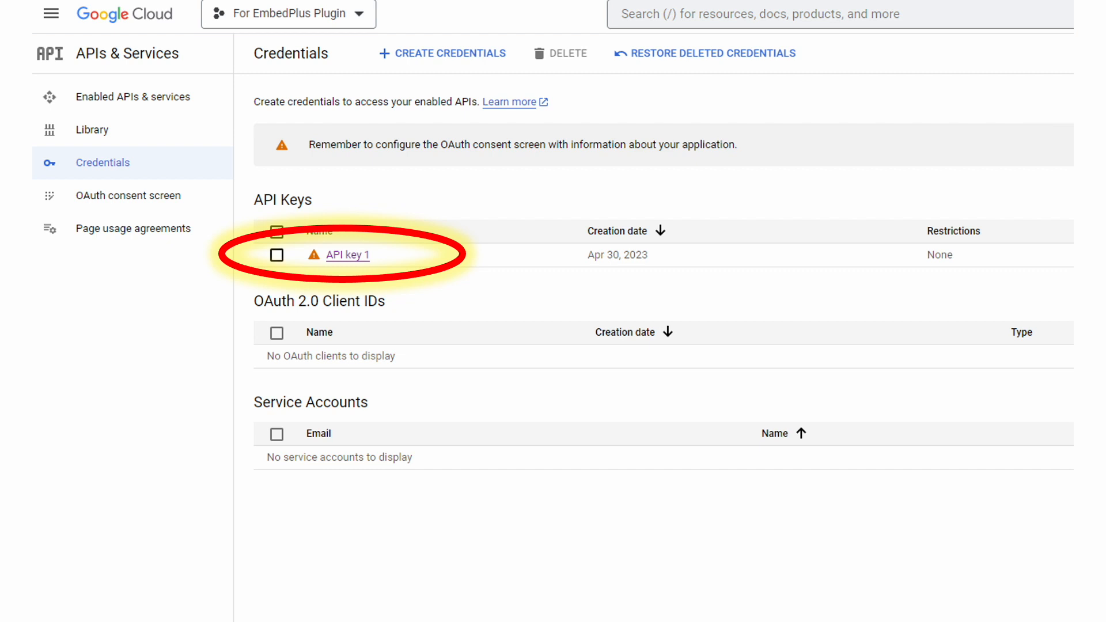
- Open API key 1 from the API Keys list to edit it
{"action": "left_click", "coordinate": [348, 255]}
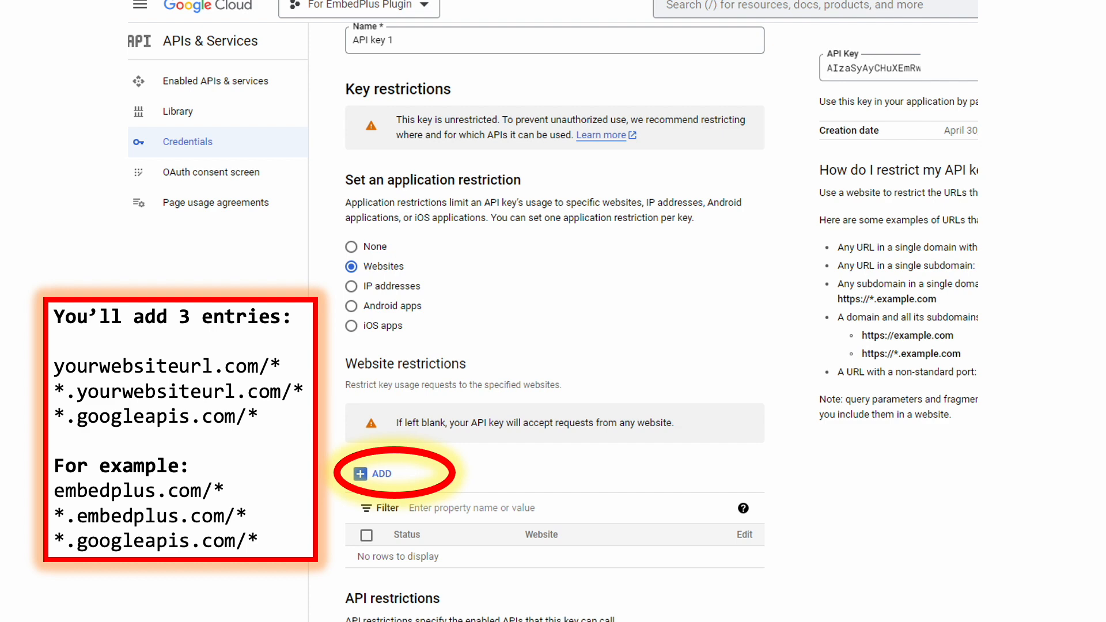
- Restrict API key 1 to Websites and add a website entry
{"action": "left_click", "coordinate": [377, 474]}
{"action": "type", "text": "embedplus.com/*"}
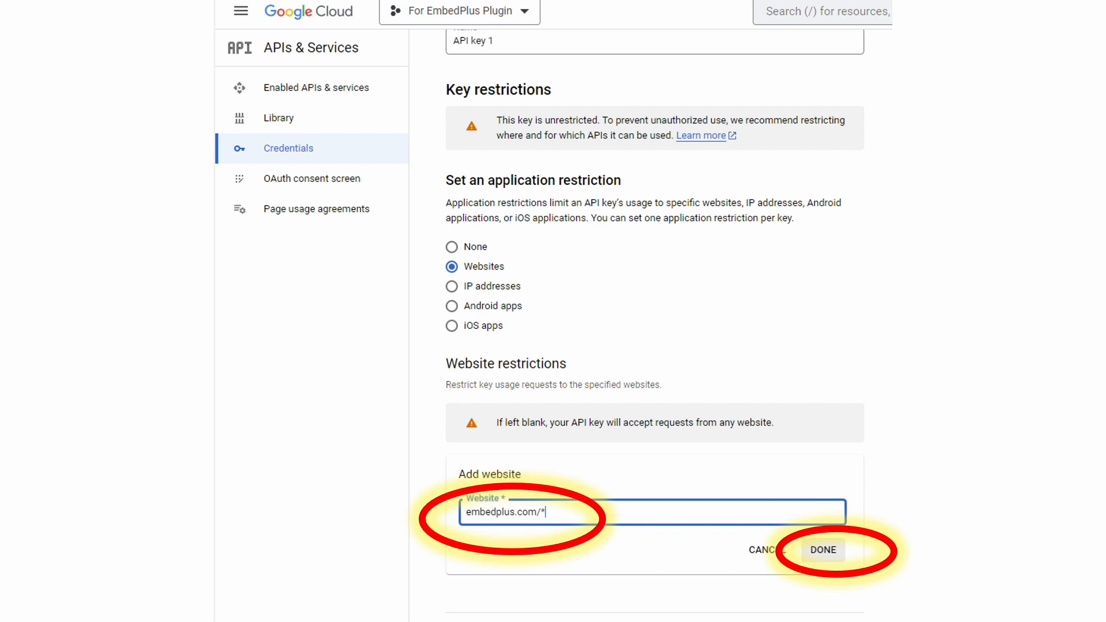
- Add embedplus.com/*, *.embedplus.com/* and *.googleapis.com/* as allowed websites
{"action": "left_click", "coordinate": [823, 549]}
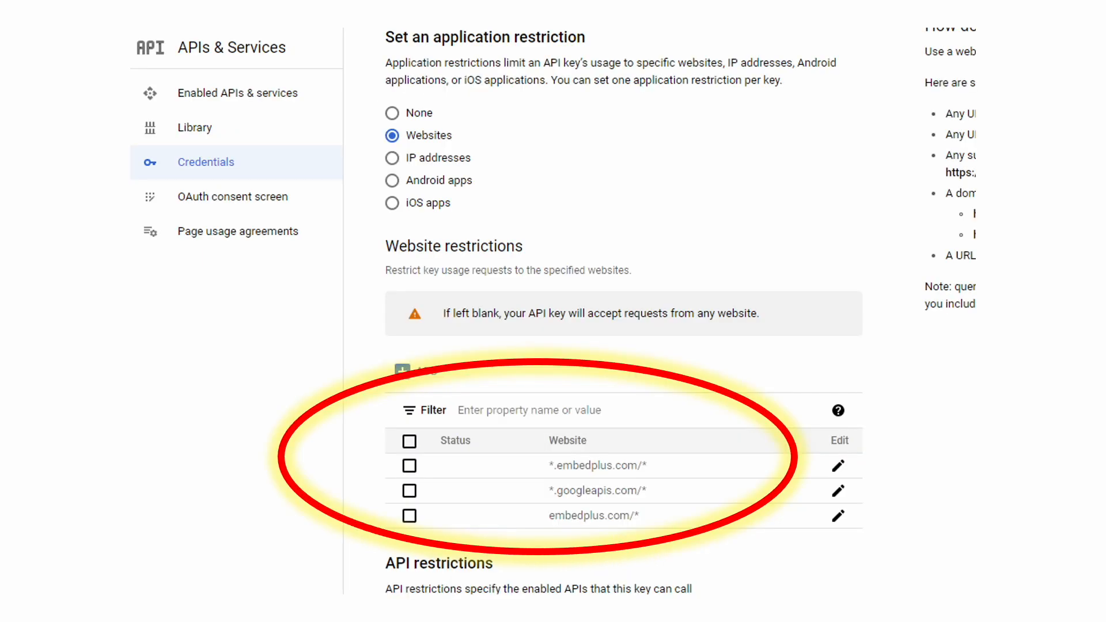